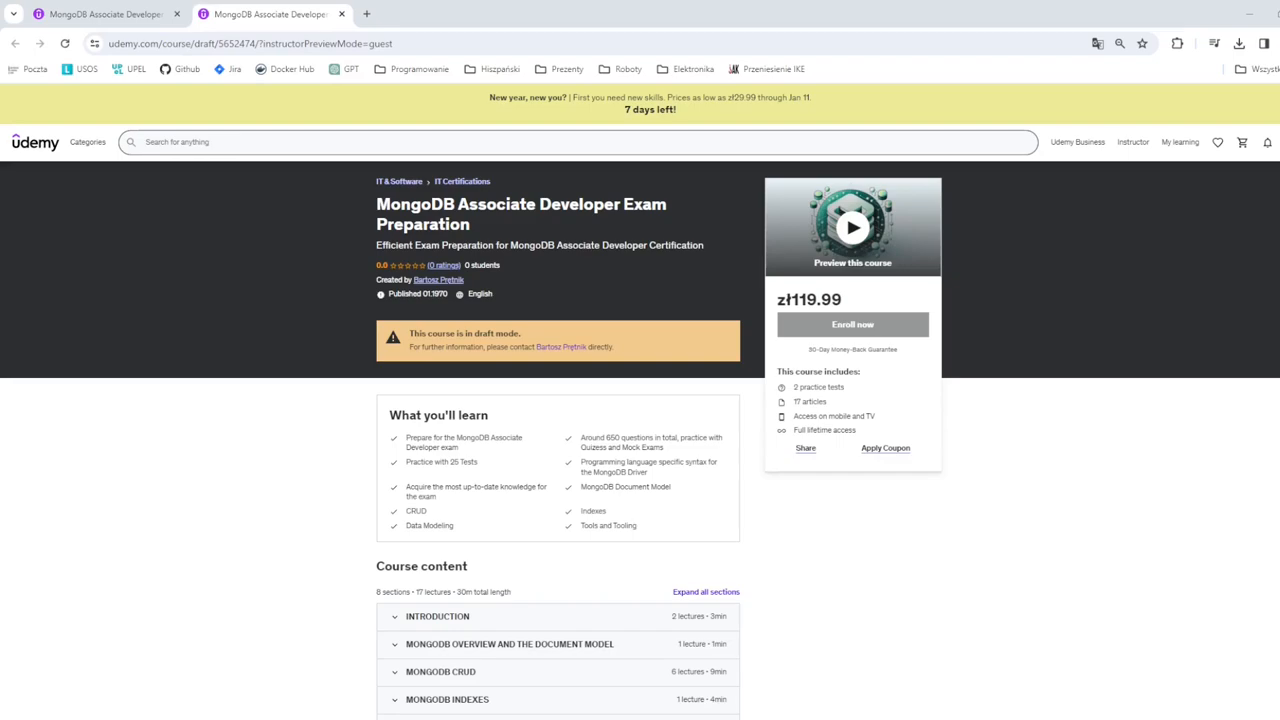
Scroll down to Course content to review the expanded MongoDB CRUD lectures and tests
scroll(down, 3)
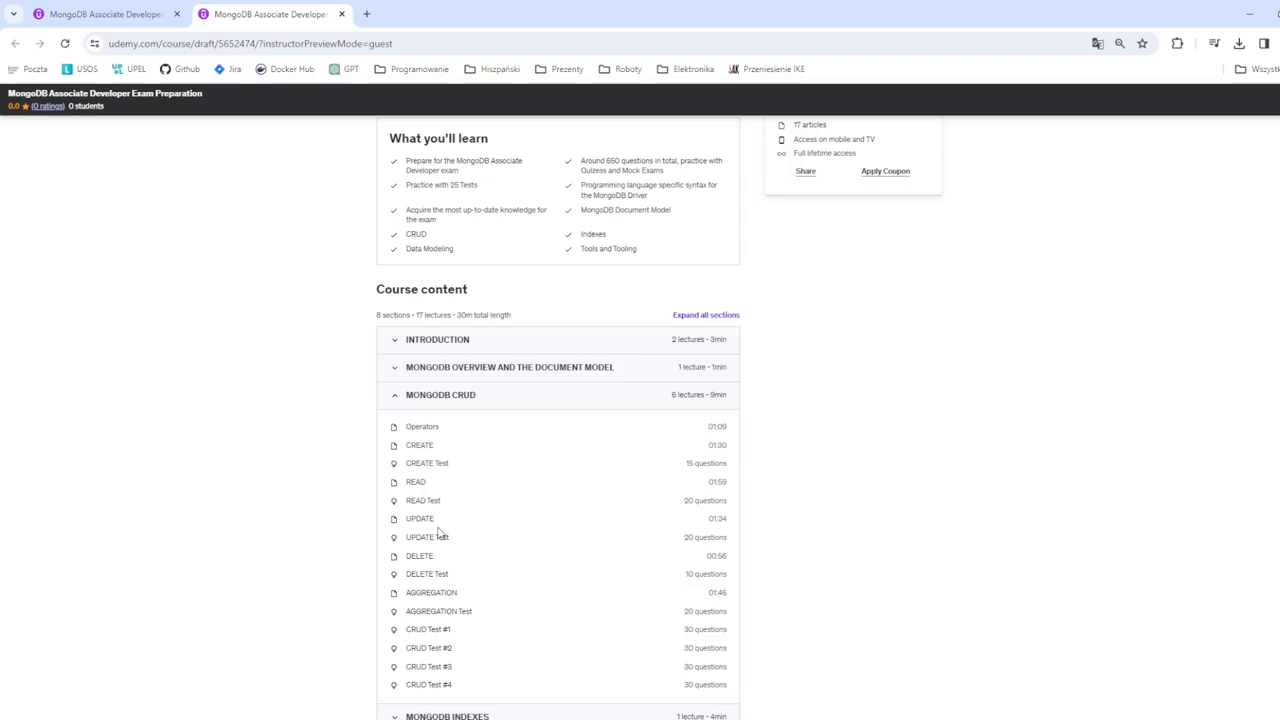
scroll(down, 3)
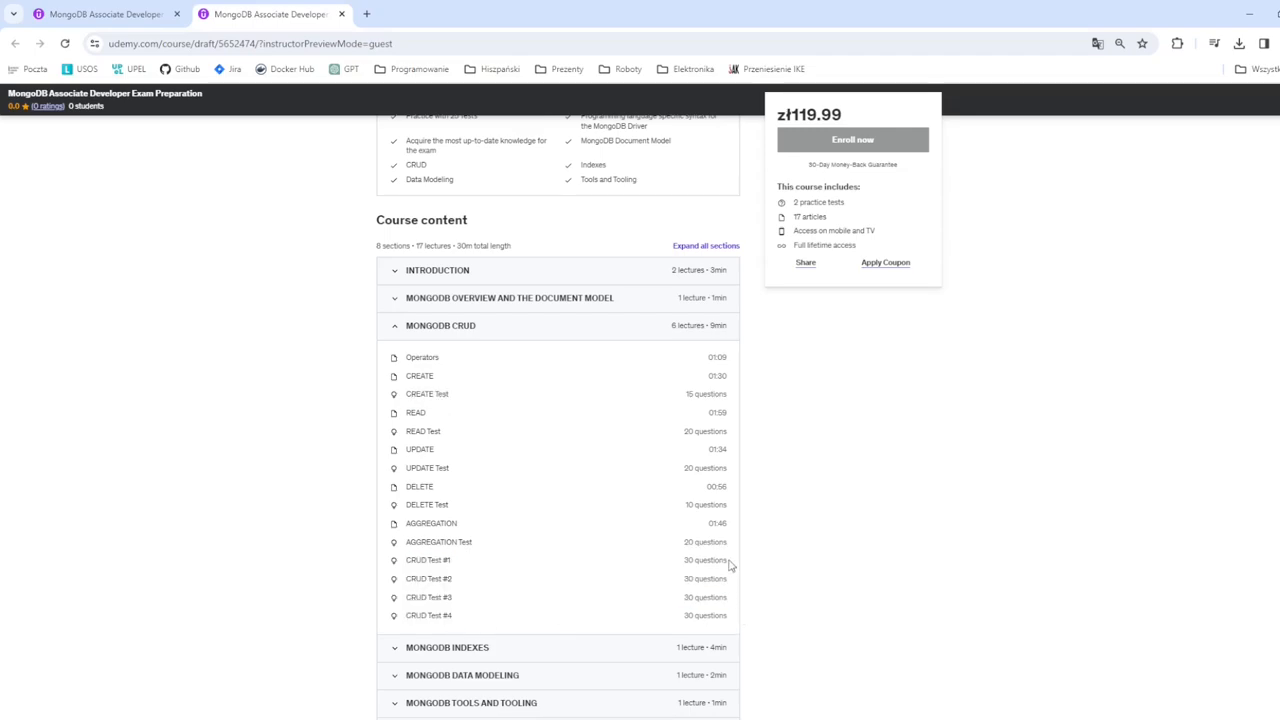
mouse_move(632, 568)
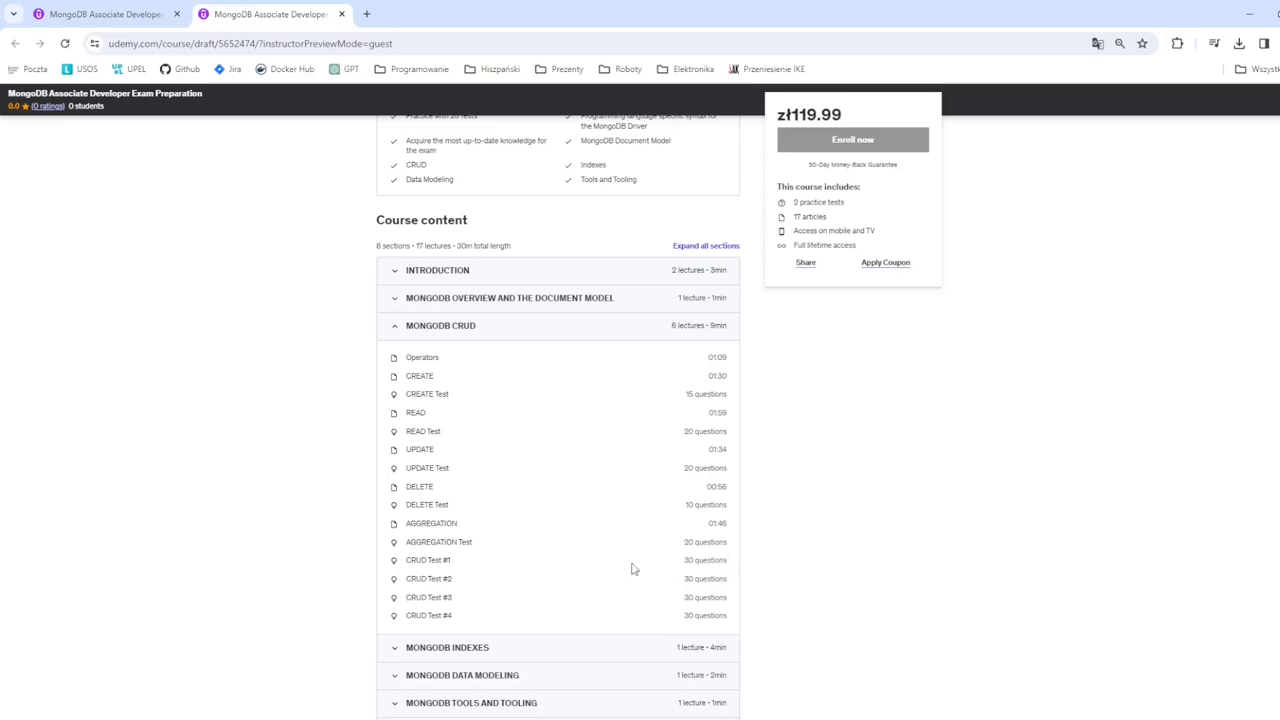
mouse_move(398, 338)
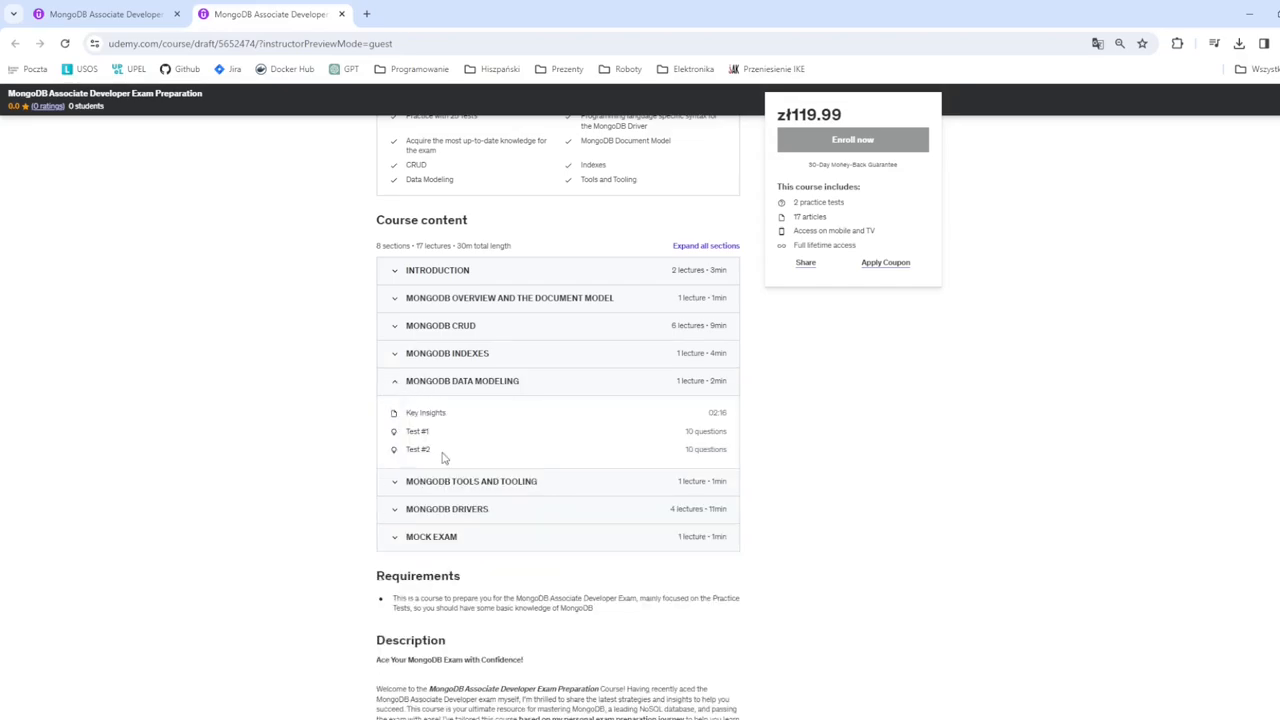
Collapse MongoDB Data Modeling and expand Mock Exam to show its overview and two 70-question exams
click(462, 380)
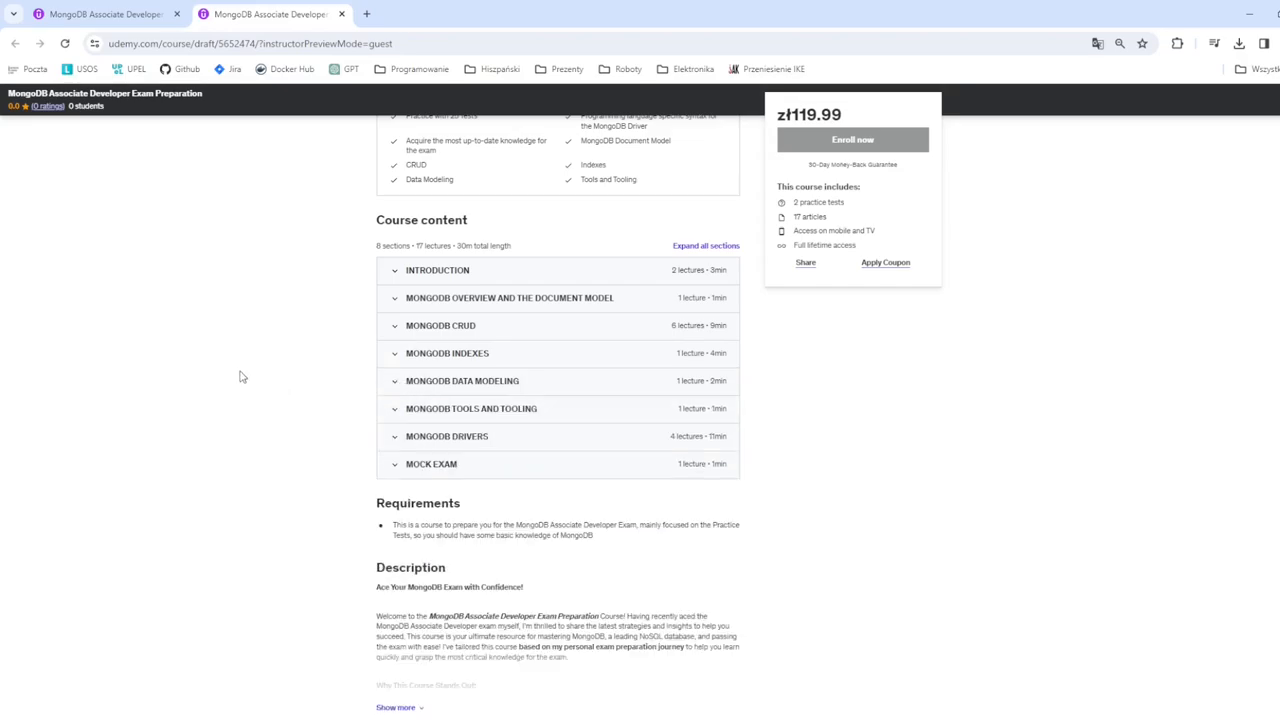
mouse_move(398, 464)
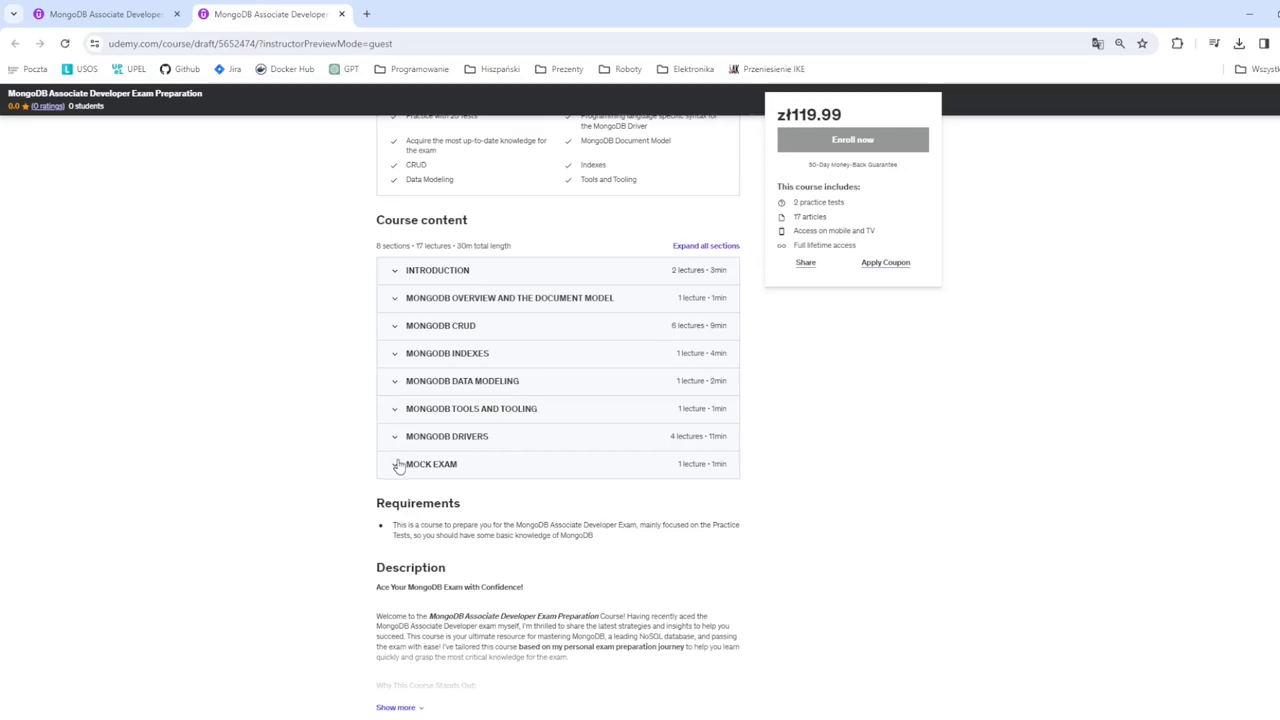
click(432, 464)
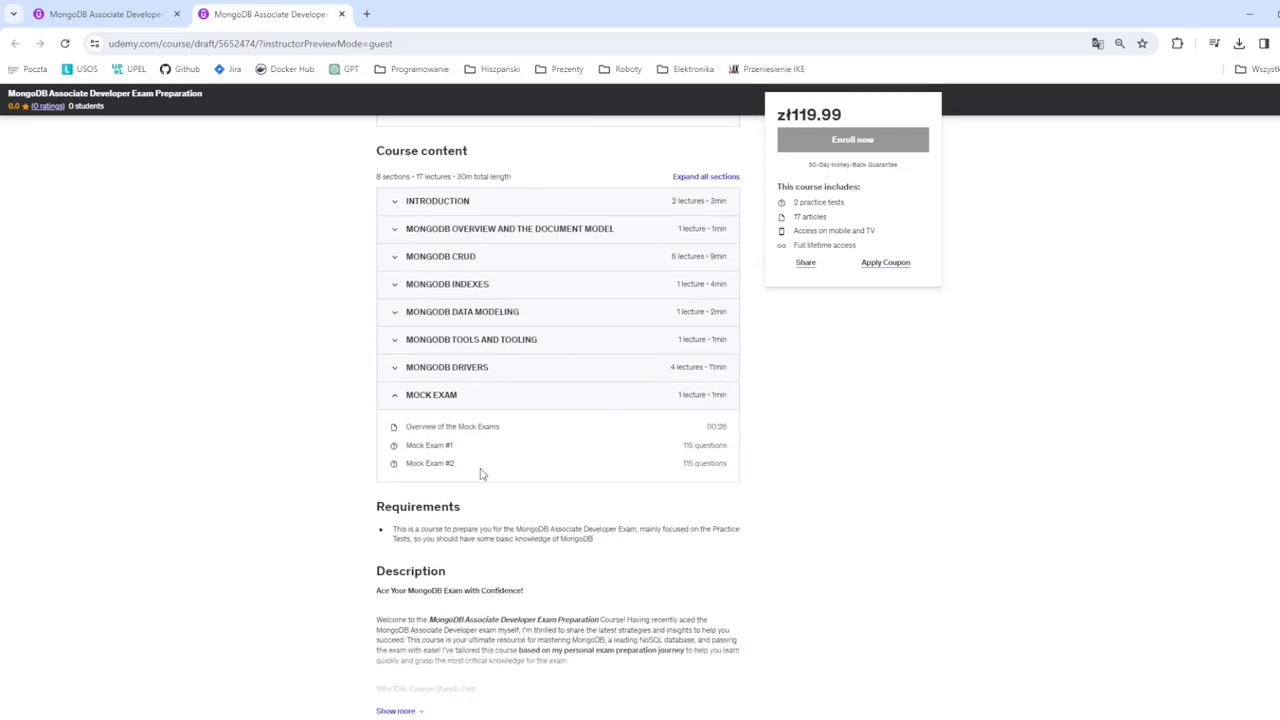
mouse_move(536, 472)
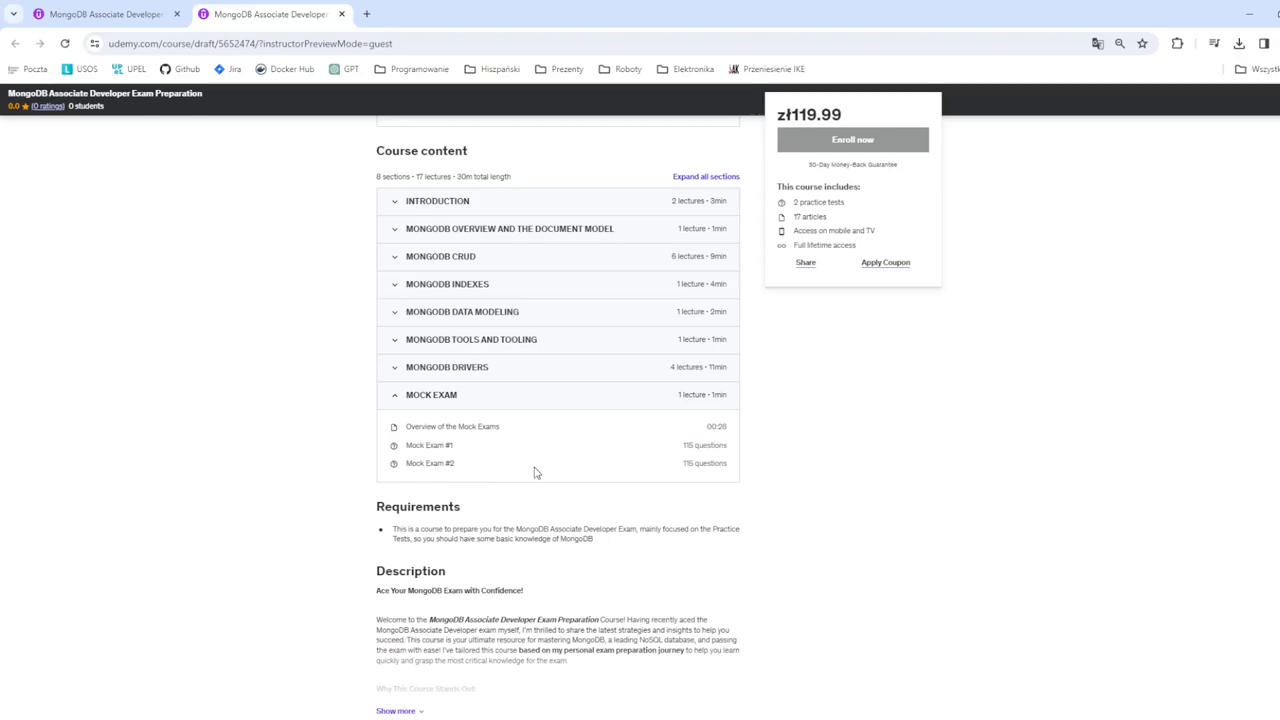
mouse_move(476, 472)
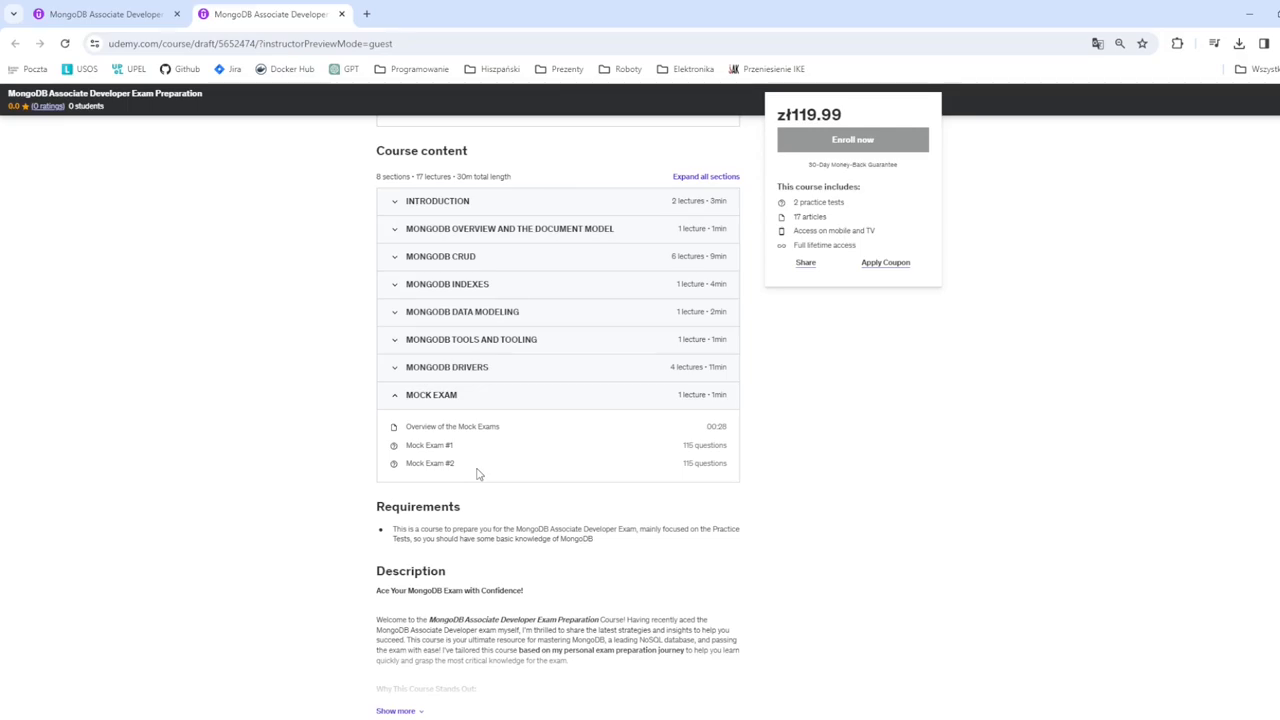
mouse_move(442, 448)
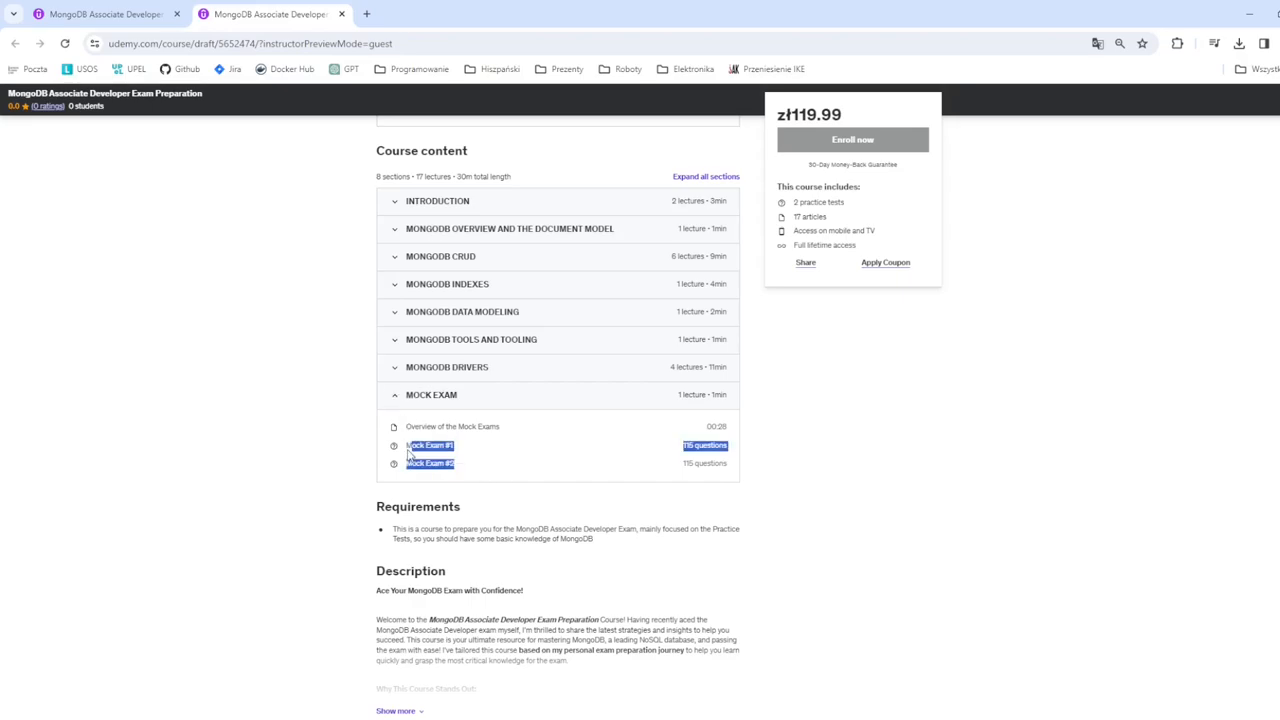
Expand MongoDB Drivers to review Java, Python and Node.js lectures, then return to the page top
click(432, 394)
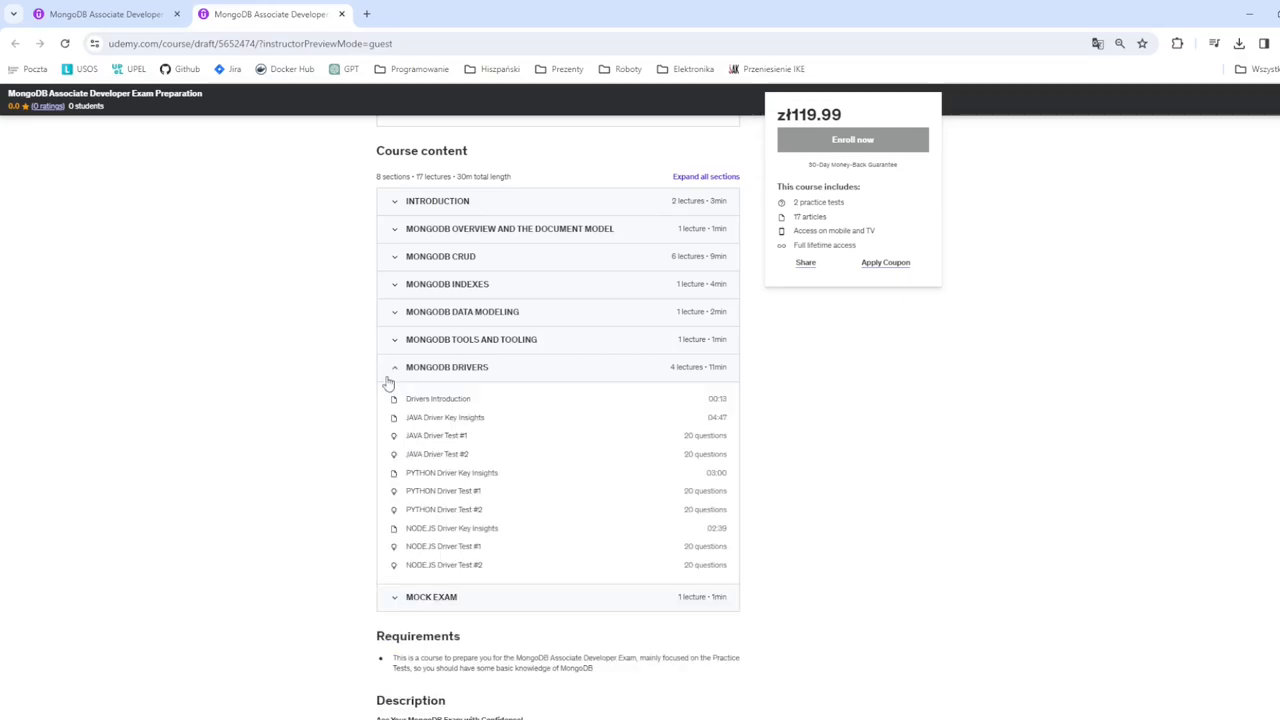
mouse_move(362, 380)
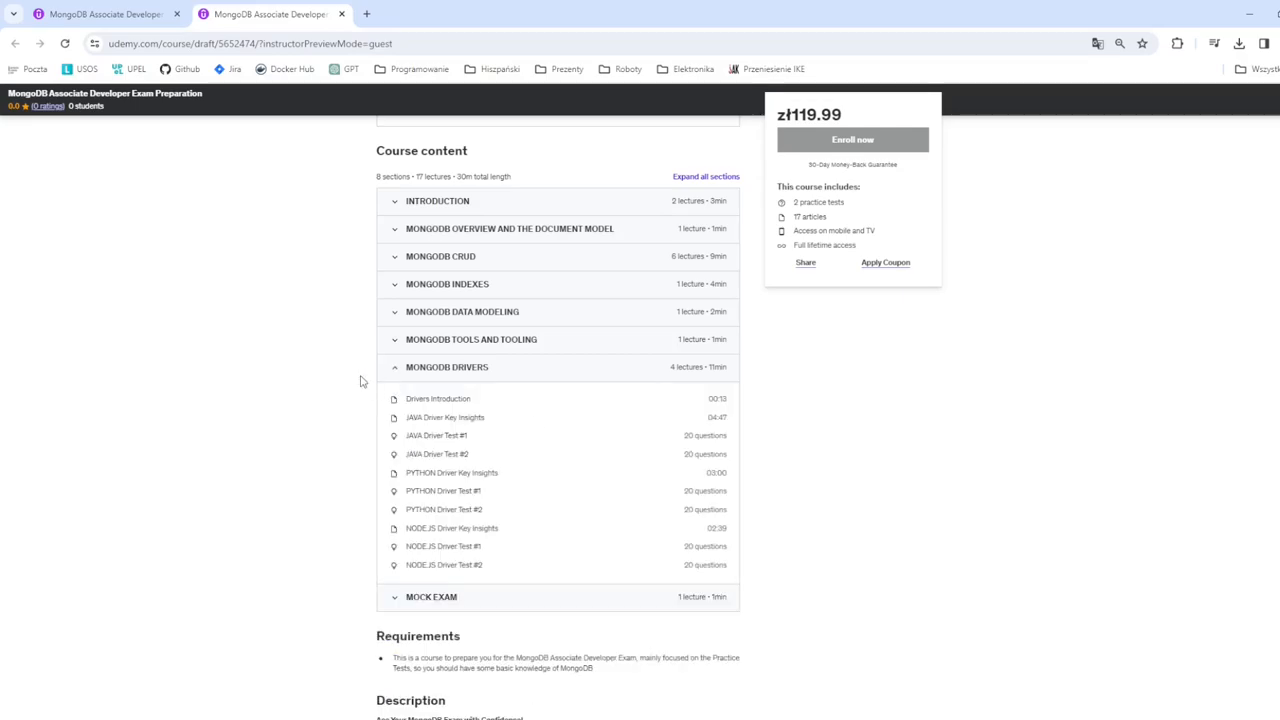
mouse_move(534, 424)
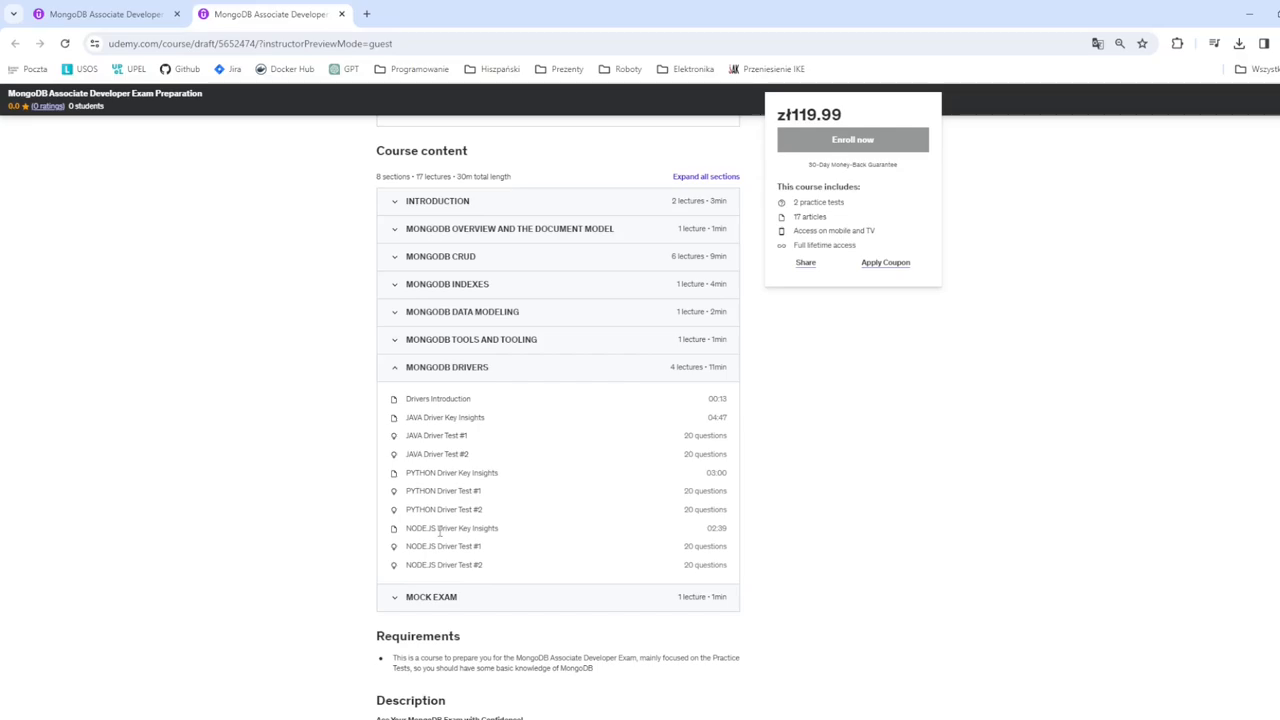
mouse_move(508, 420)
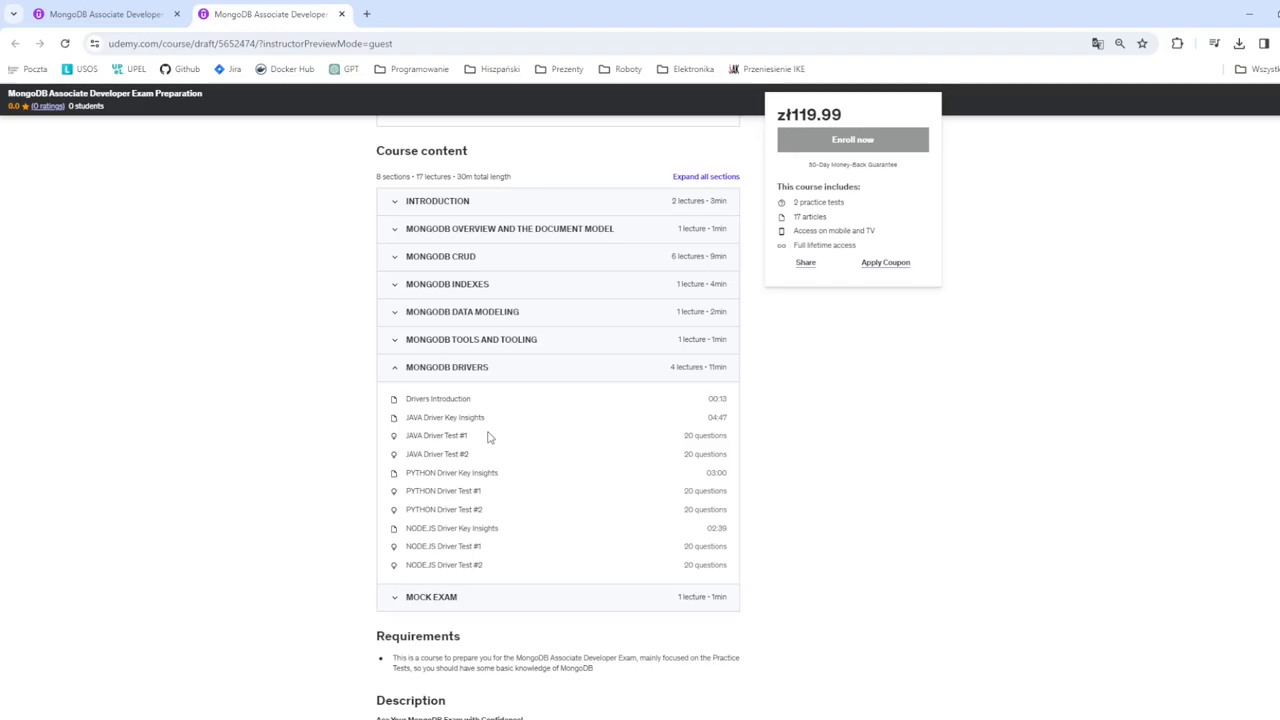
scroll(up, 3)
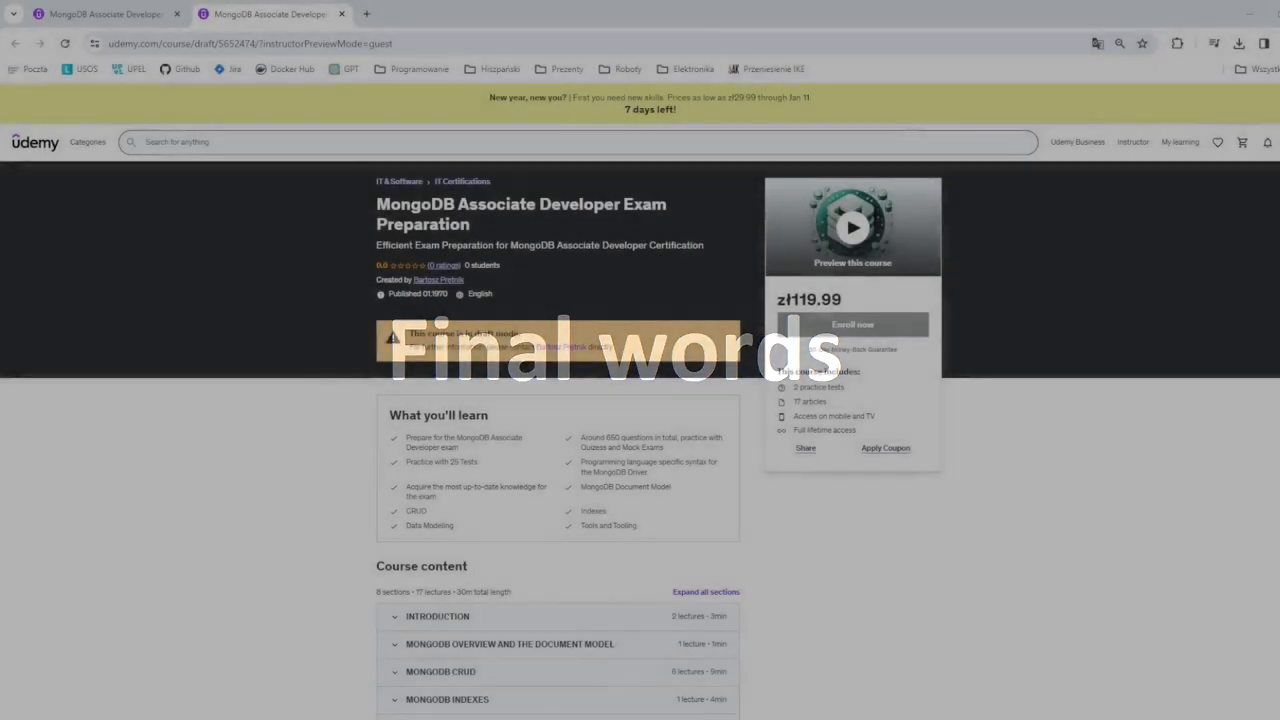